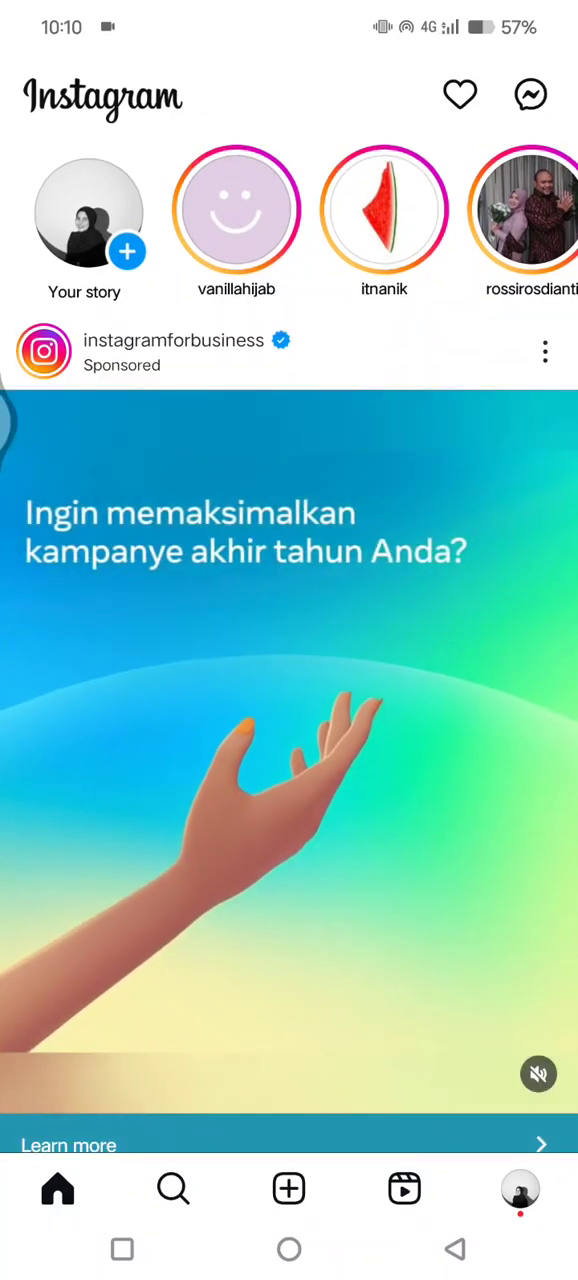
# Browse several posts in the Instagram feed, then leave the app for the home screen
pyautogui.scroll(-3)
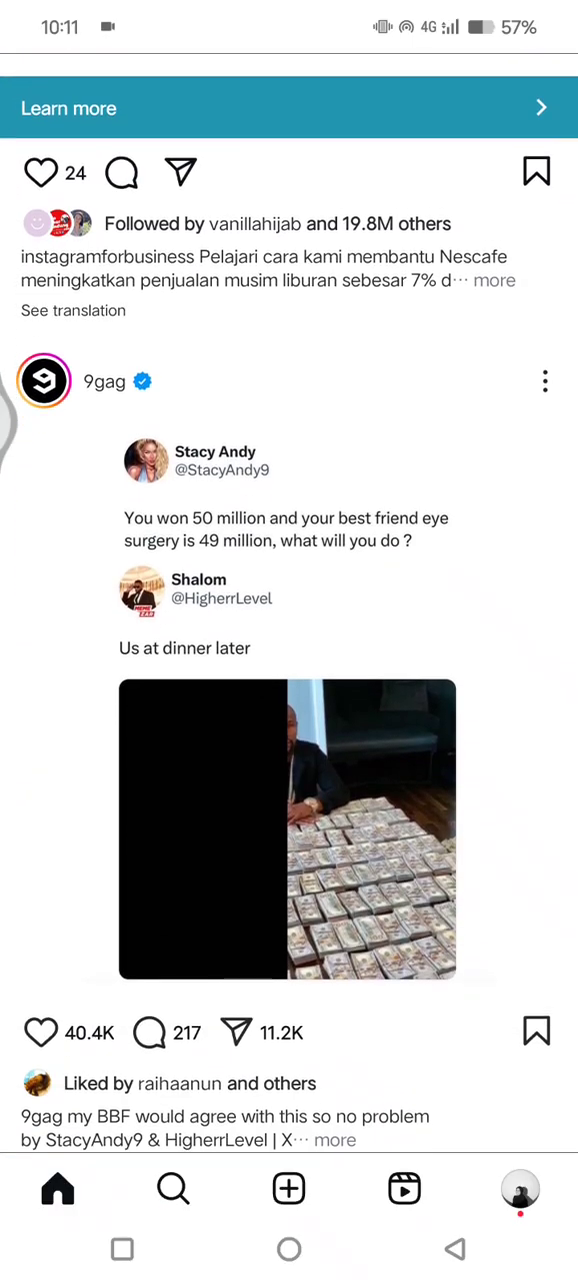
pyautogui.scroll(-3)
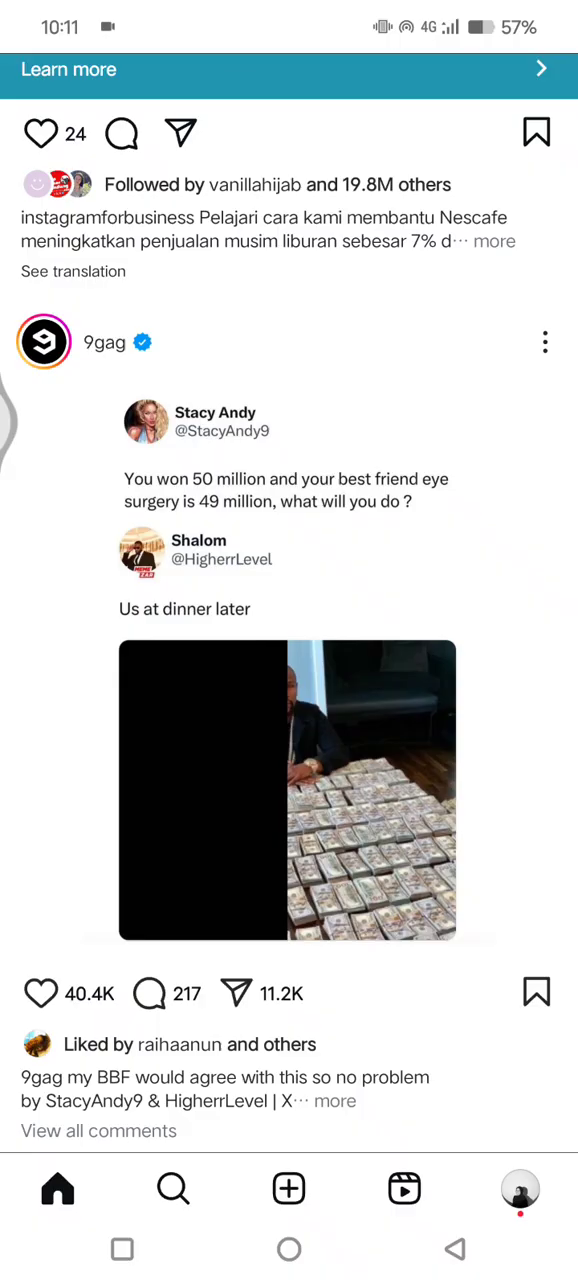
pyautogui.click(544, 342)
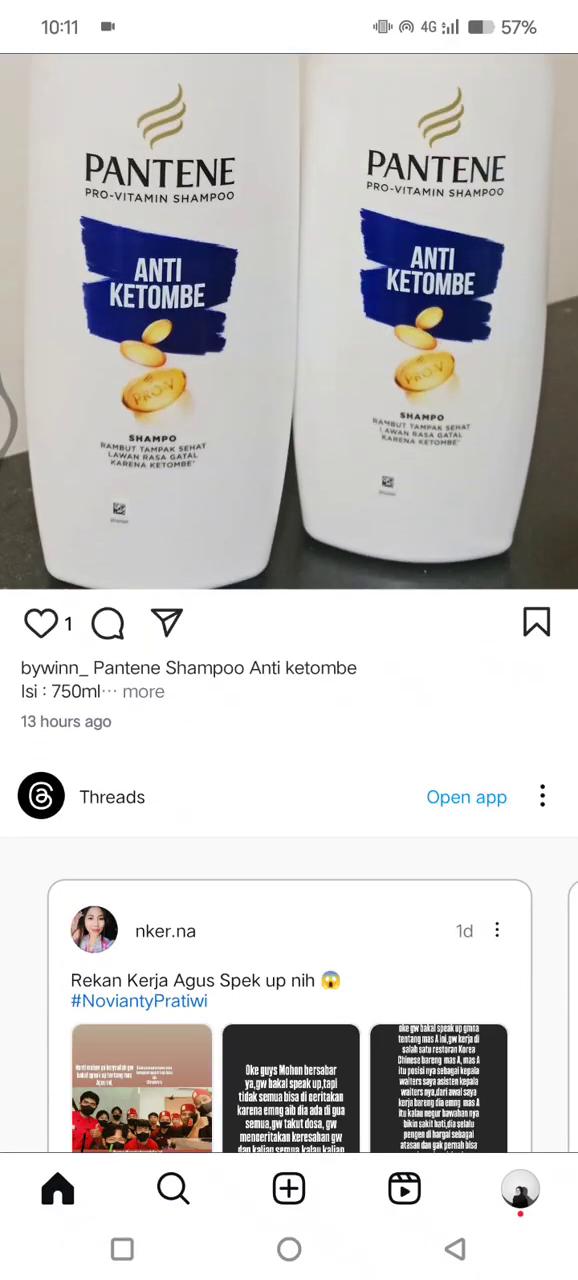
pyautogui.scroll(-3)
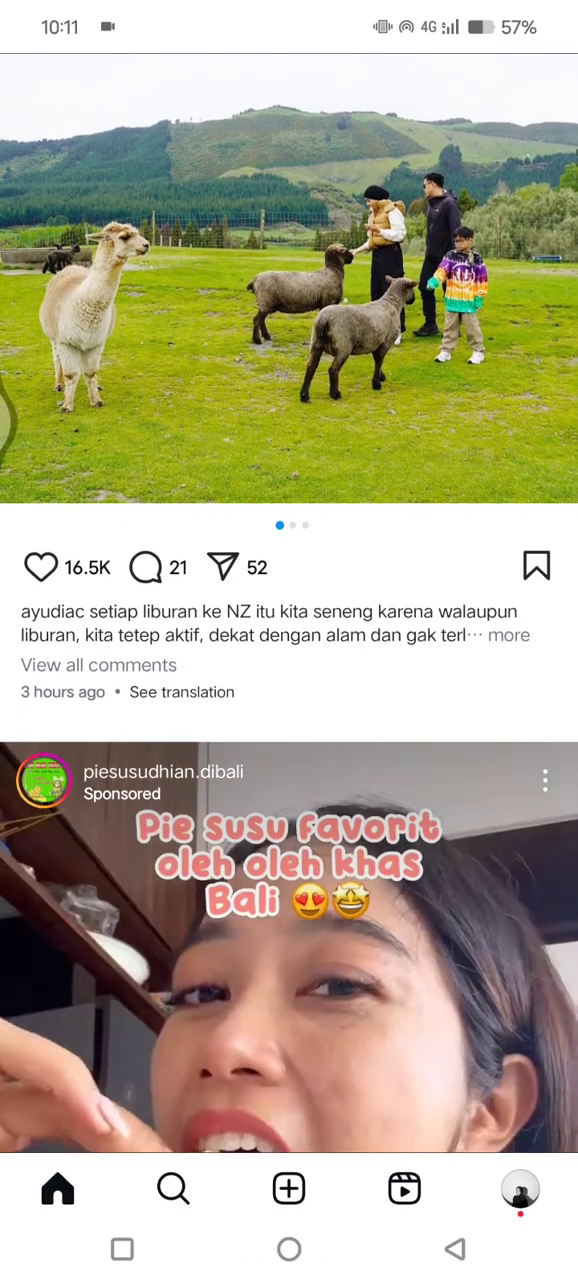
pyautogui.scroll(-3)
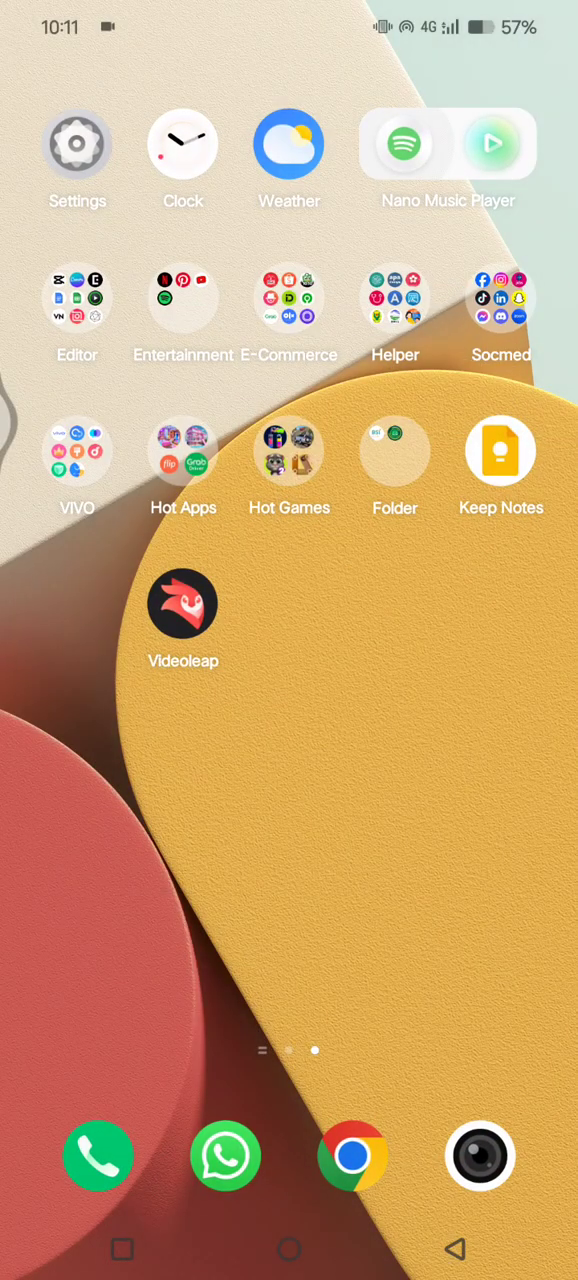
# Reach Instagram's app info page via Settings > Apps, showing 1.74 GB storage used
pyautogui.click(76, 144)
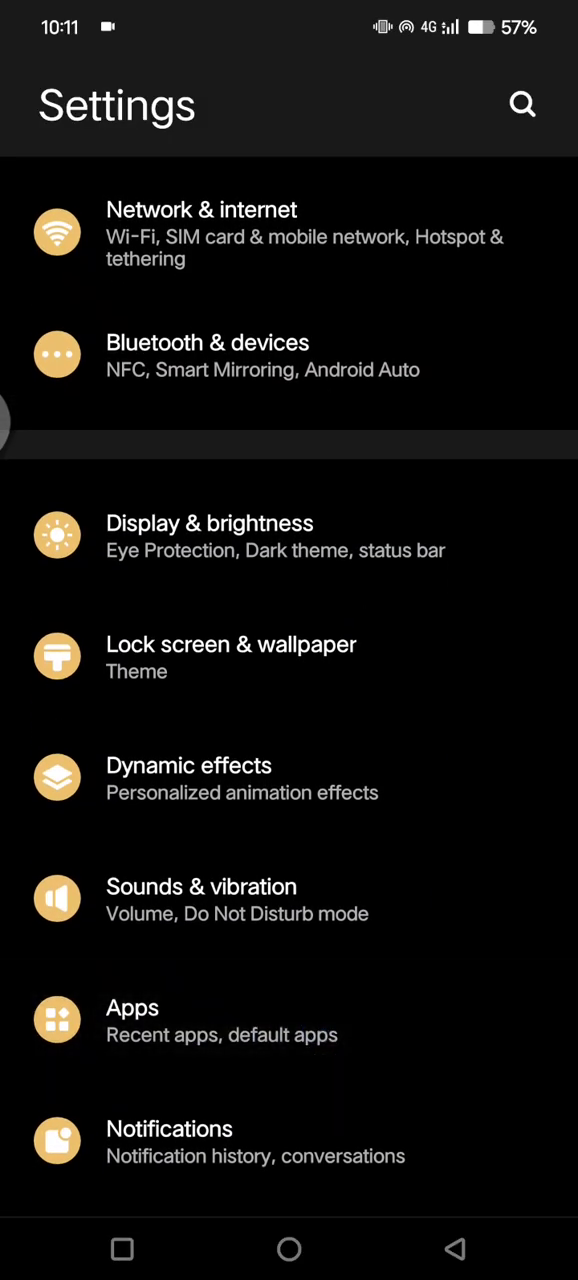
pyautogui.click(132, 1020)
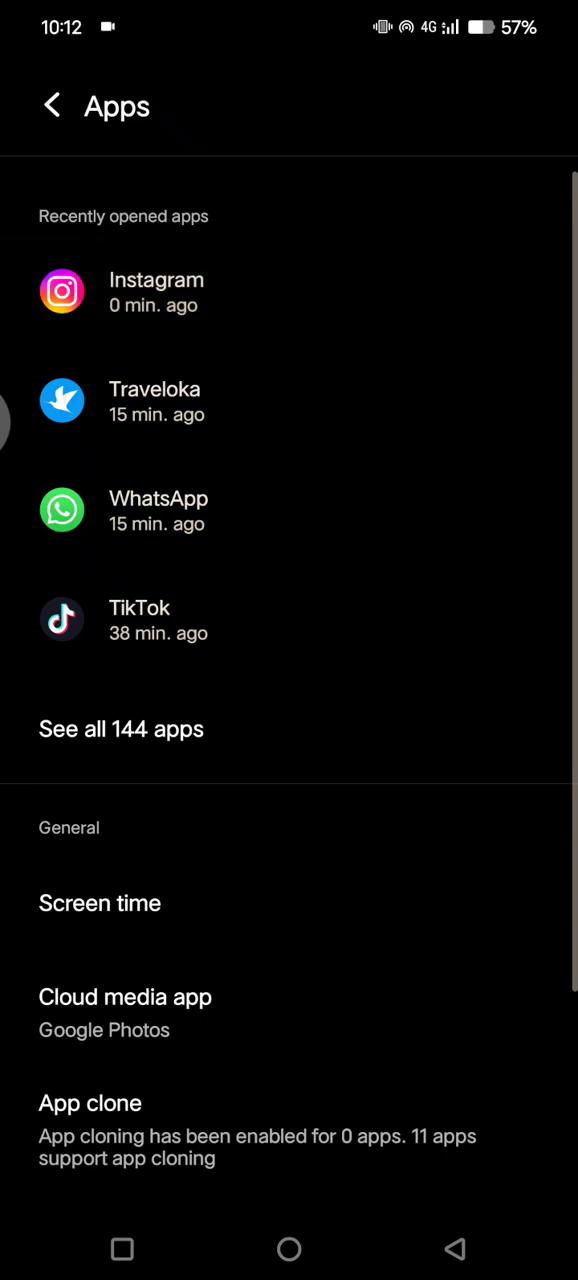
pyautogui.click(156, 292)
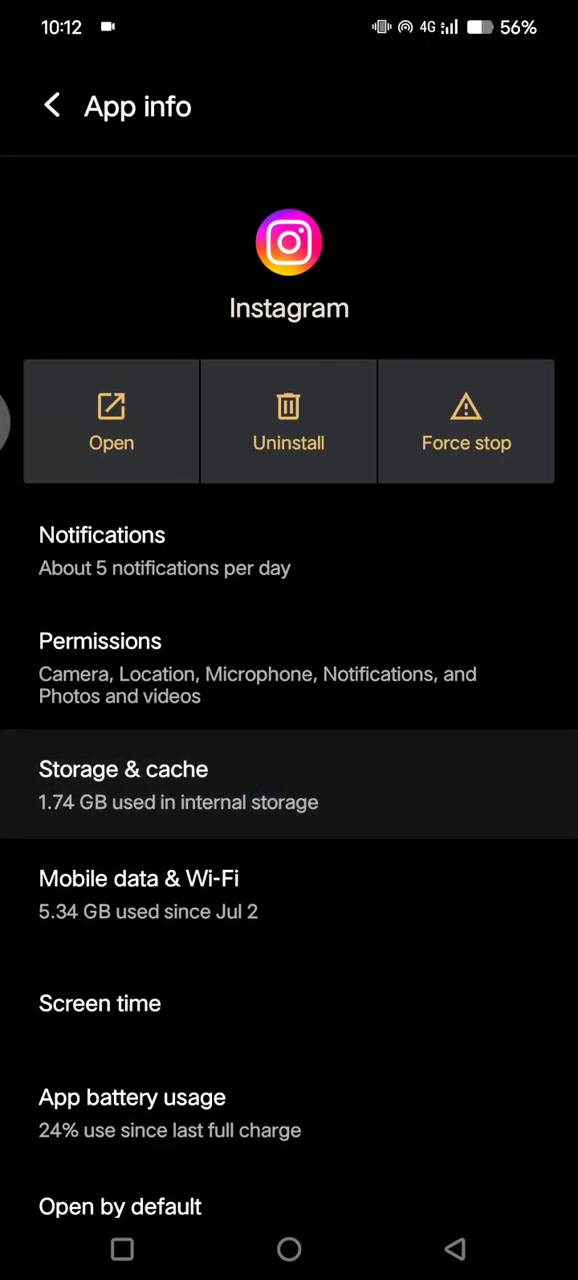
# Clear Instagram's 487 MB of cached data from its Storage & cache page
pyautogui.click(124, 784)
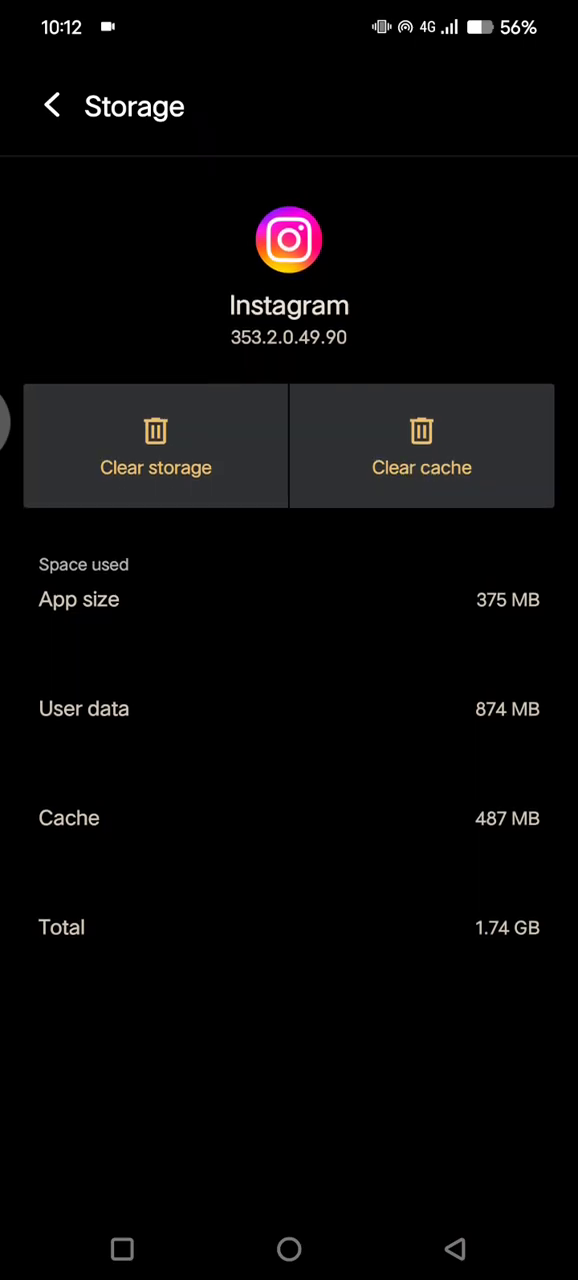
pyautogui.click(420, 448)
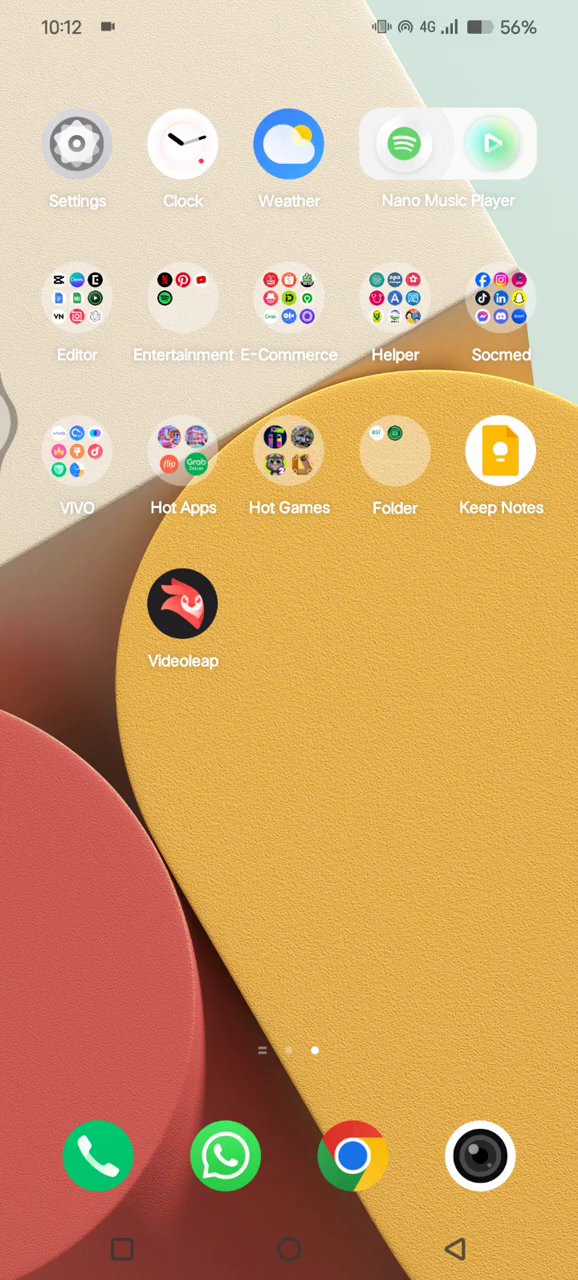
# Update Instagram to the latest version from its Play Store listing
pyautogui.click(394, 450)
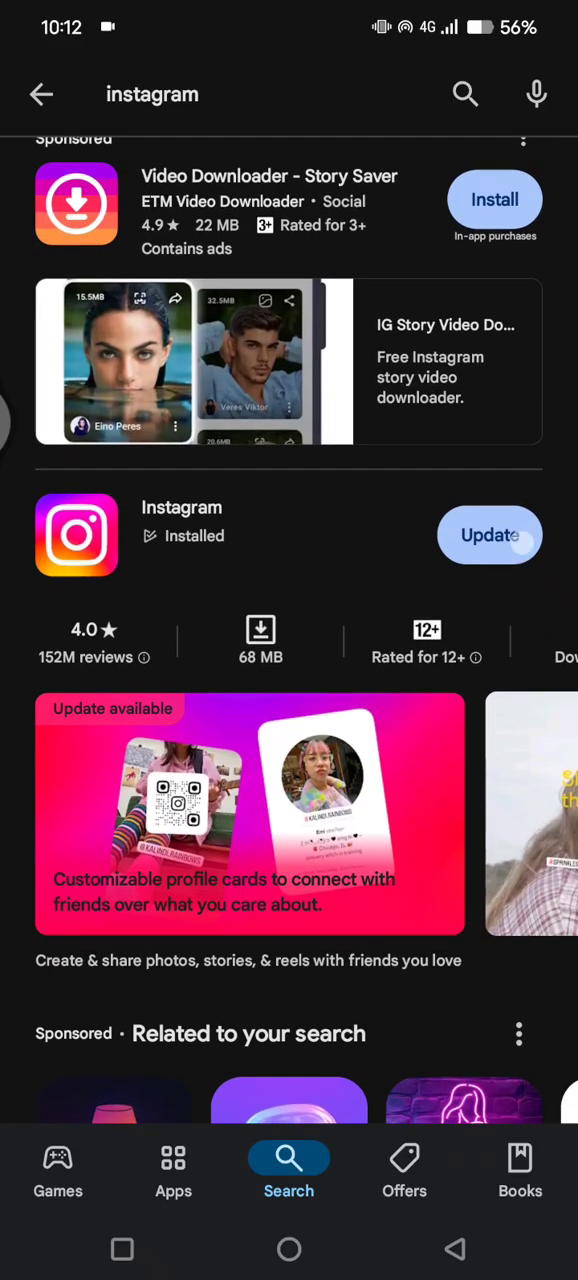
pyautogui.click(488, 536)
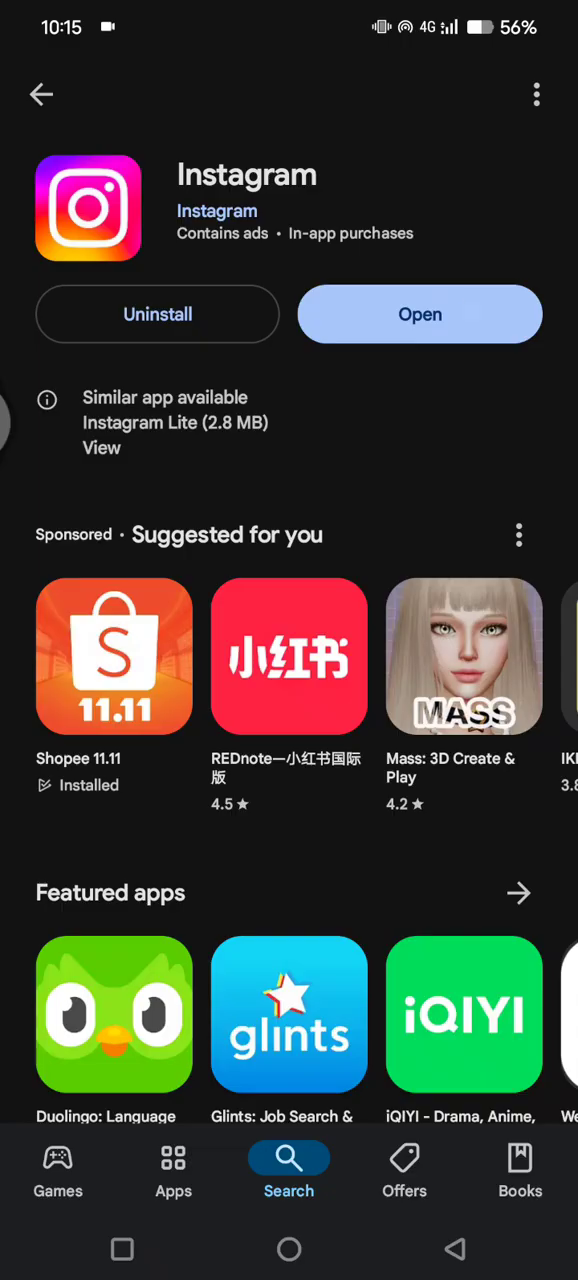
# Relaunch the updated Instagram and show a feed post's menu with 'Create a cutout sticker'
pyautogui.click(420, 314)
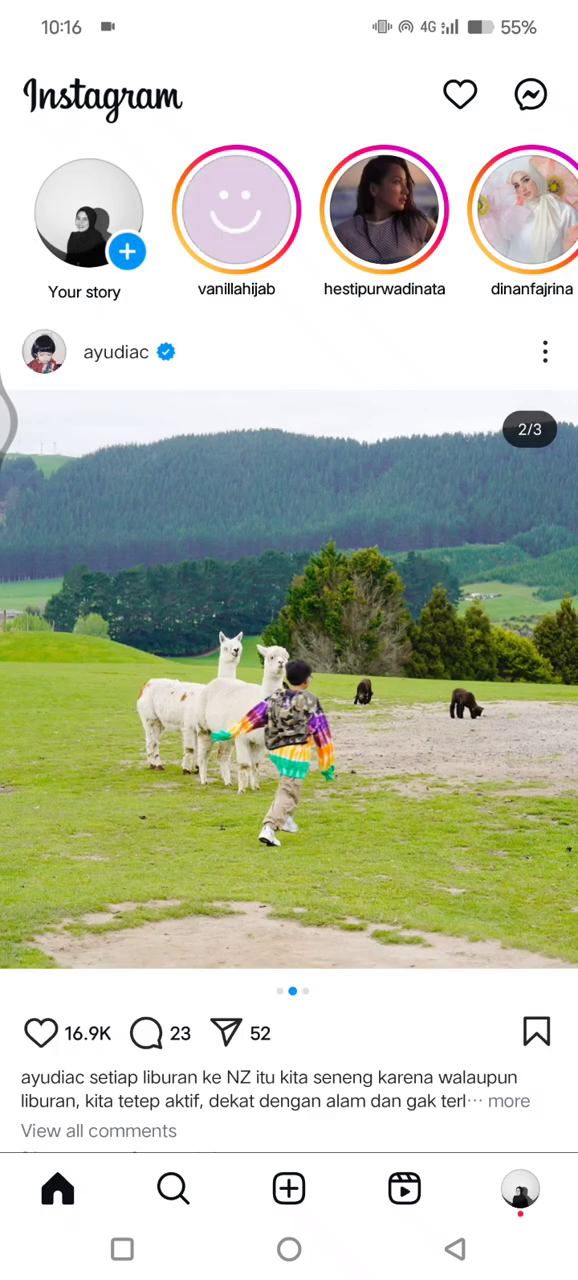
pyautogui.scroll(-3)
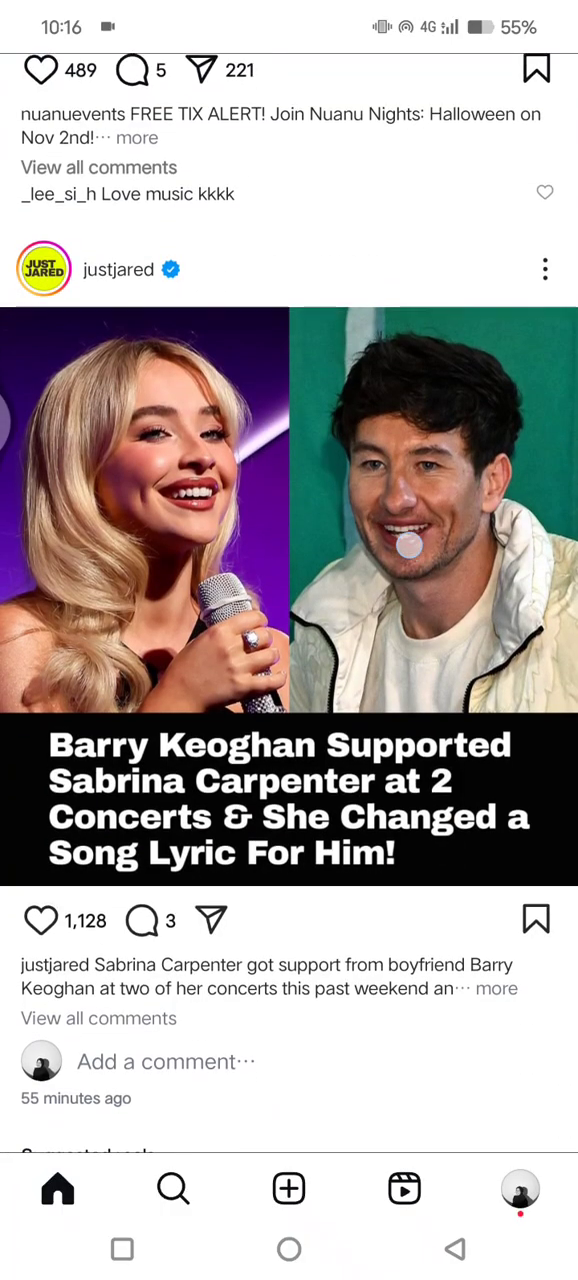
pyautogui.click(544, 268)
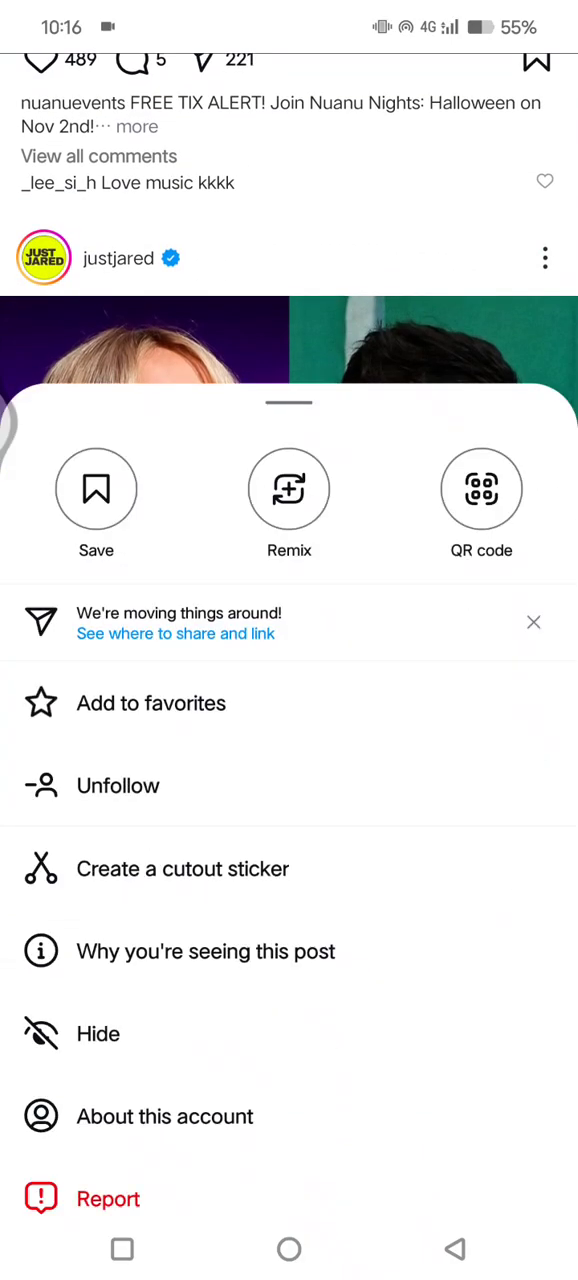